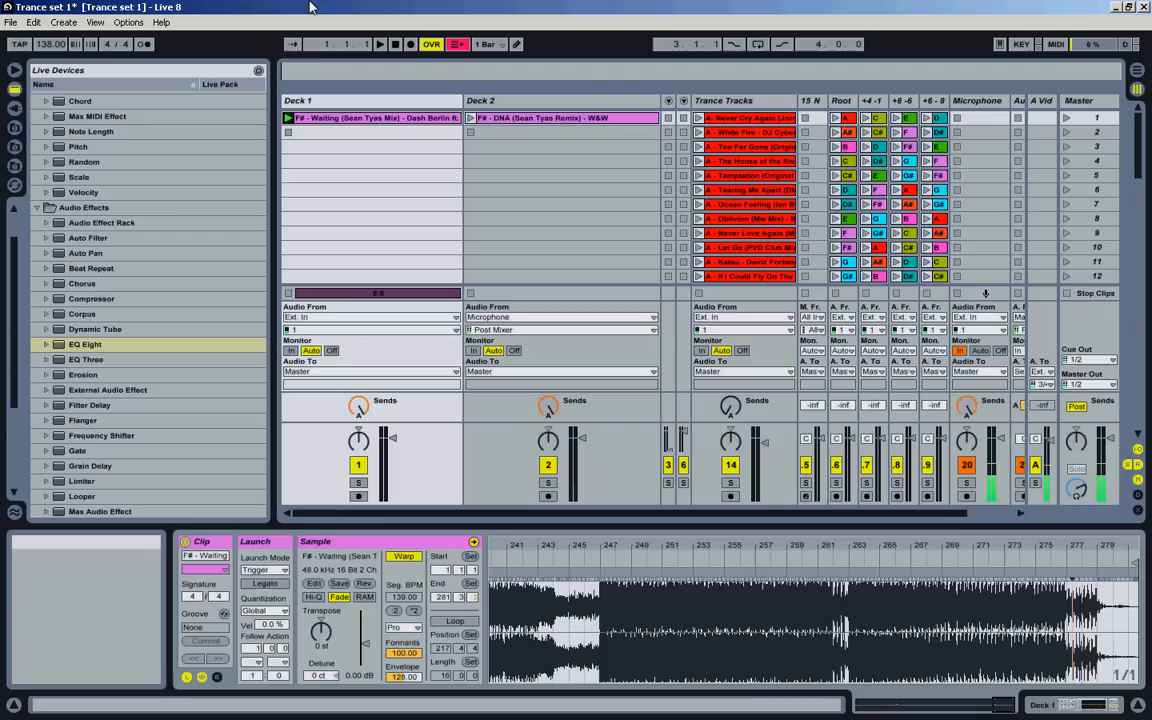
{"action": "mouse_move", "coordinate": [224, 74]}
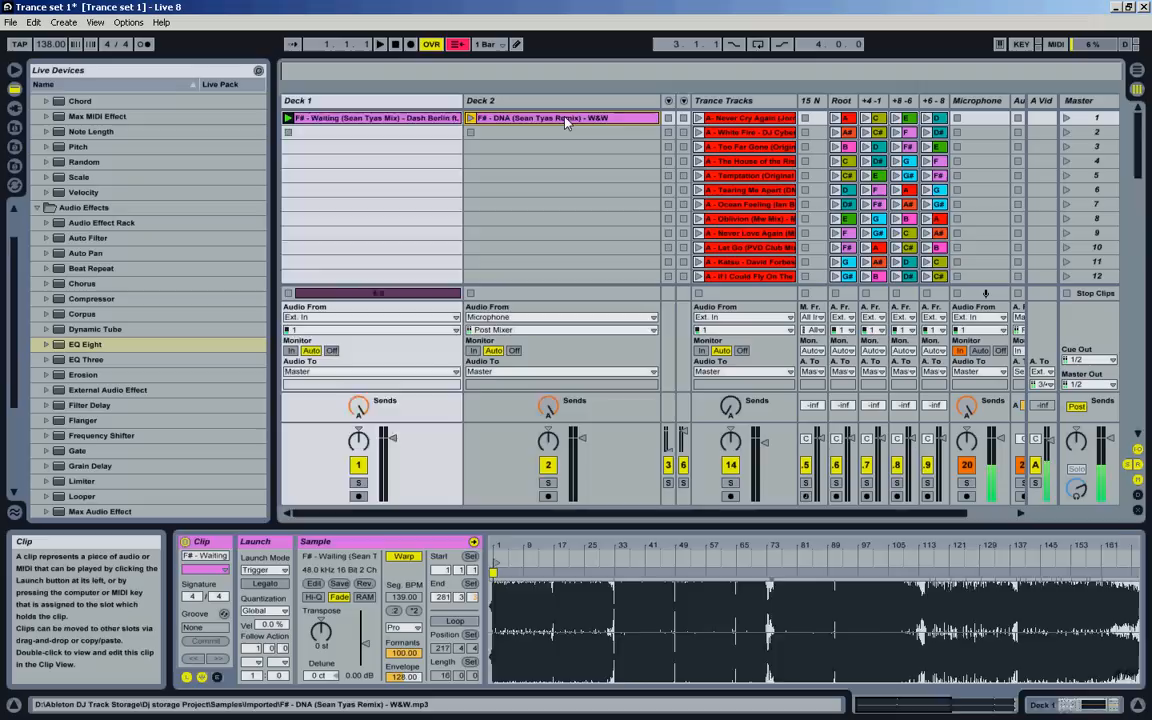
- Select the DNA clip on Deck 2 and play it from around bar 33
{"action": "left_click", "coordinate": [560, 117]}
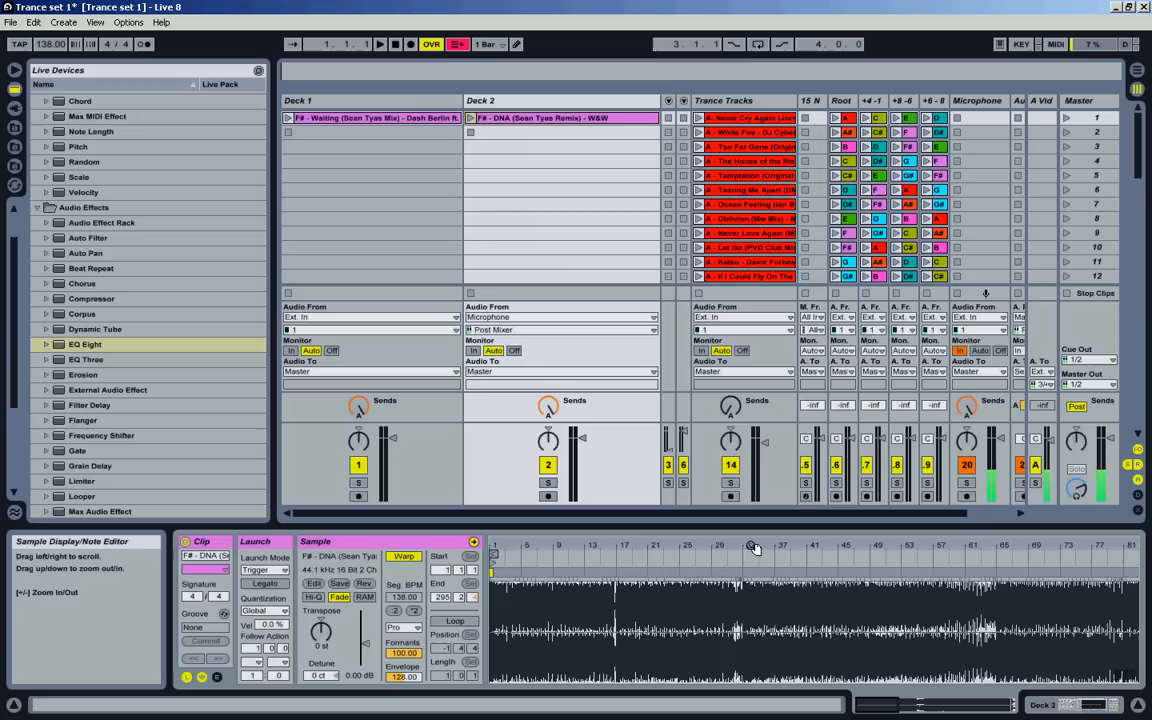
{"action": "left_click", "coordinate": [378, 43]}
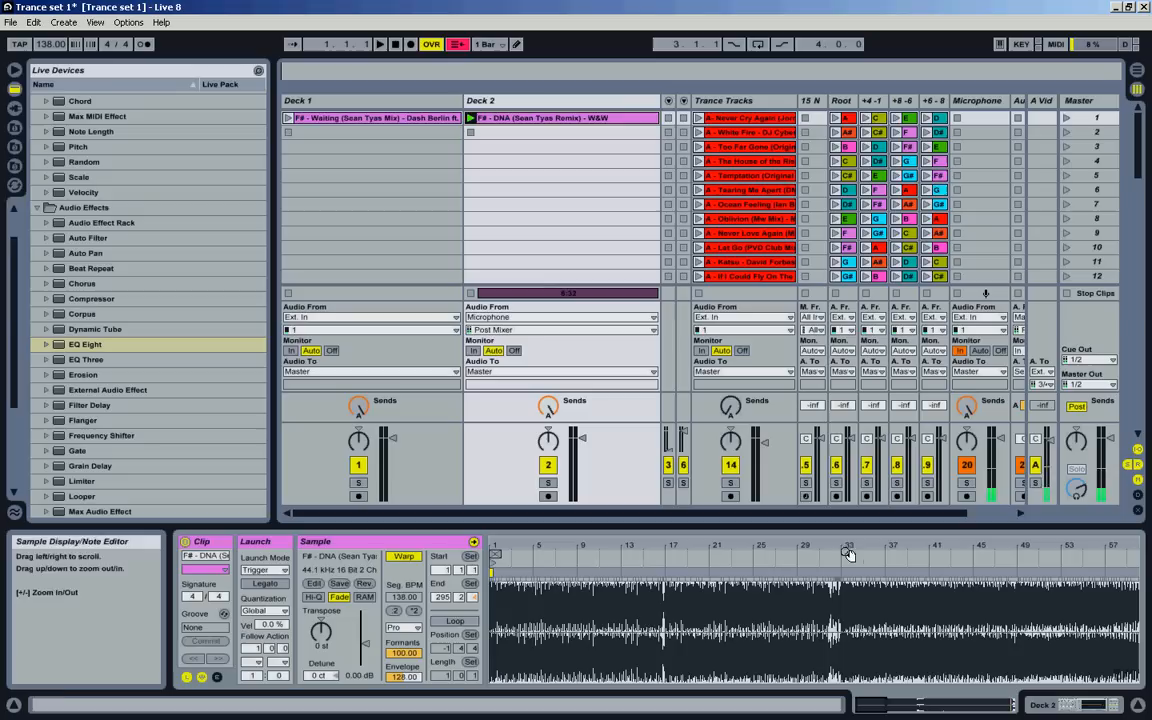
- Copy Waiting into Deck 2's second slot and start it playing
{"action": "left_click", "coordinate": [350, 117]}
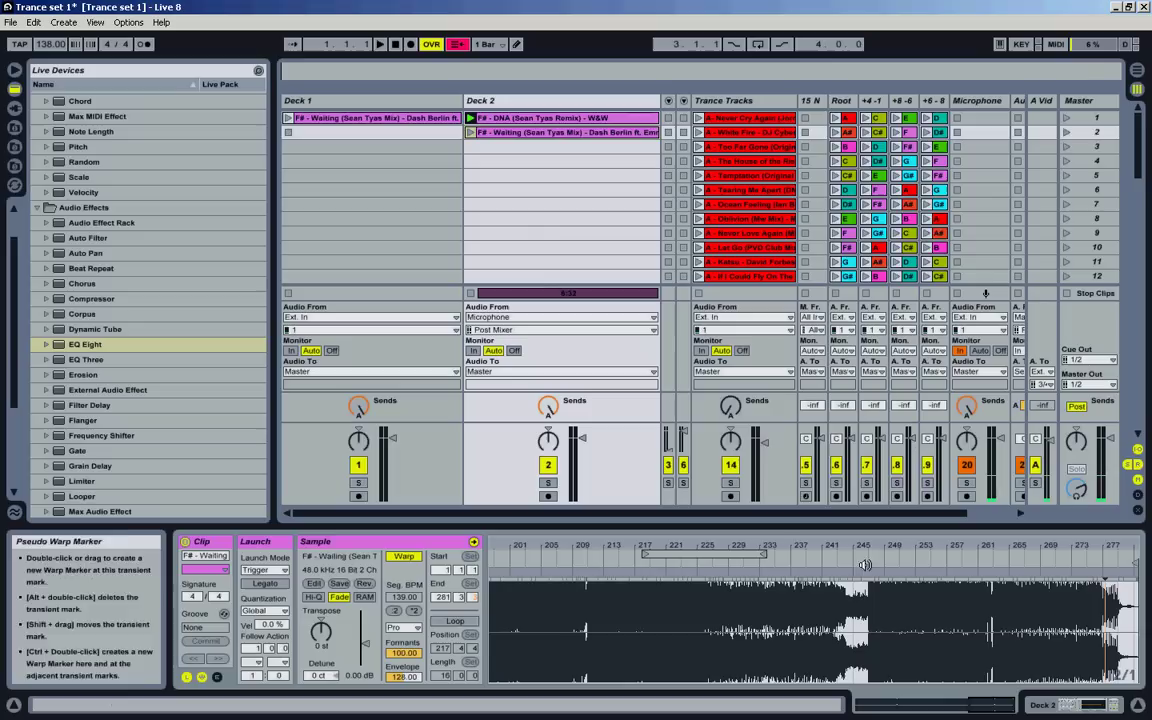
{"action": "left_click", "coordinate": [379, 43]}
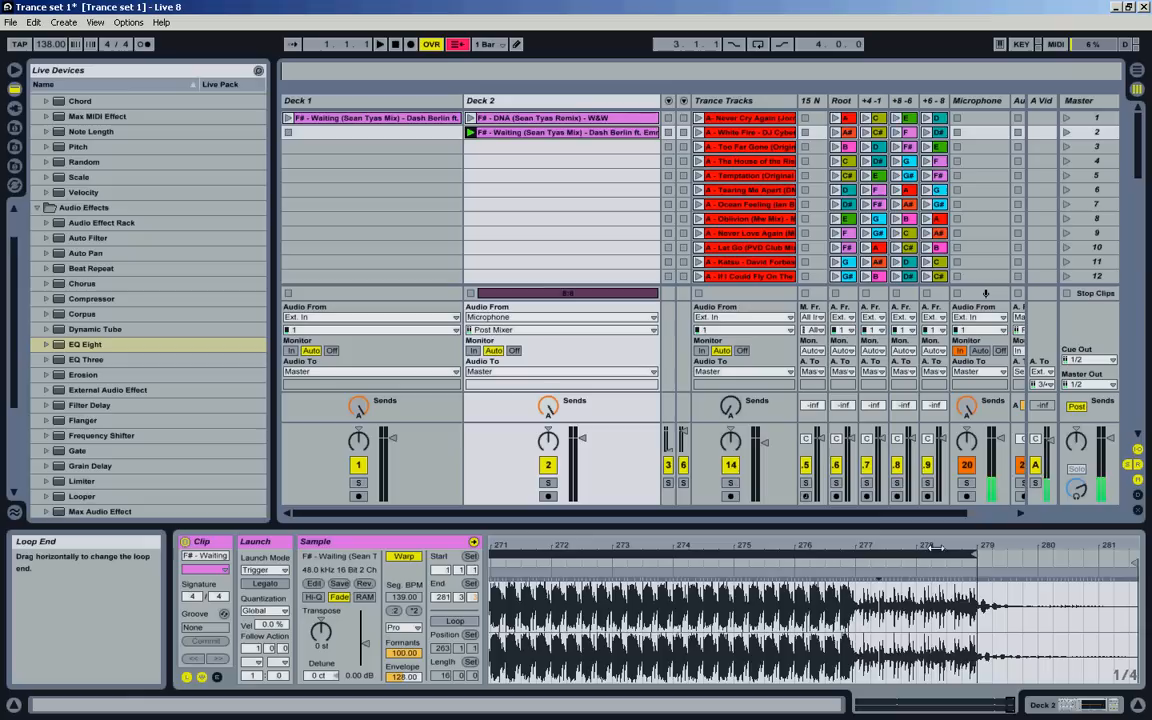
{"action": "mouse_move", "coordinate": [969, 544]}
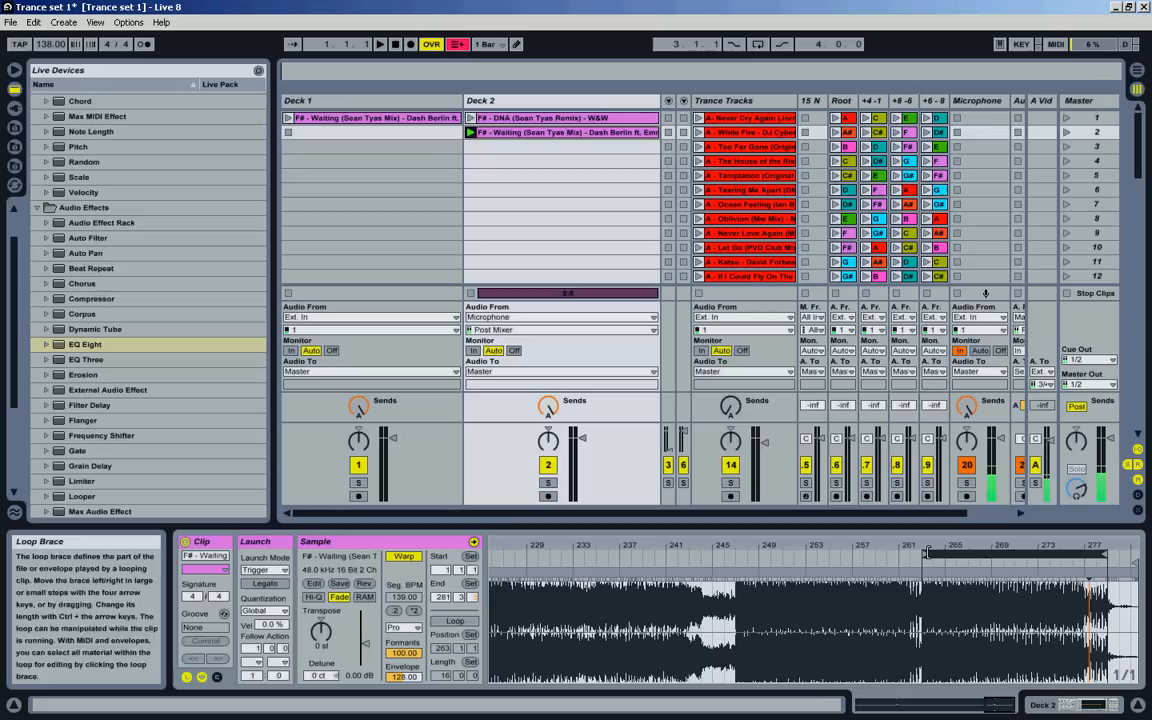
- Drag the Waiting loop brace to span bars 247–279
{"action": "left_click_drag", "start_coordinate": [930, 552], "coordinate": [738, 552]}
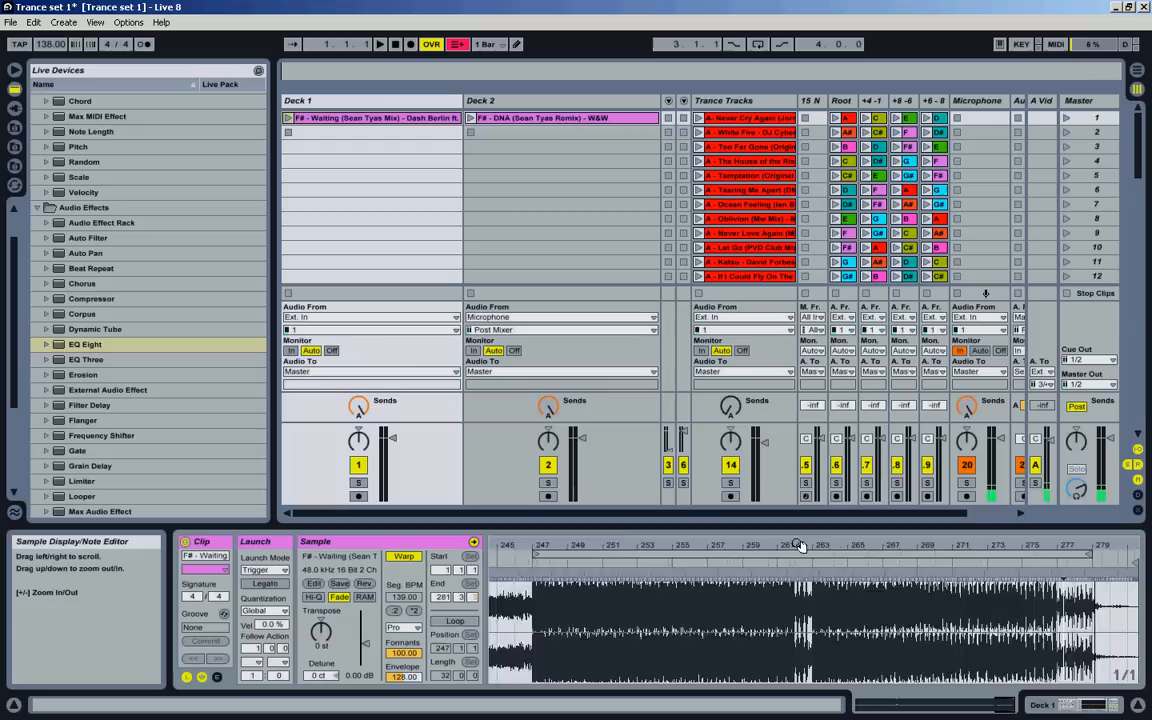
- Launch the Waiting clip on Deck 1 alongside the playing DNA remix
{"action": "left_click", "coordinate": [563, 118]}
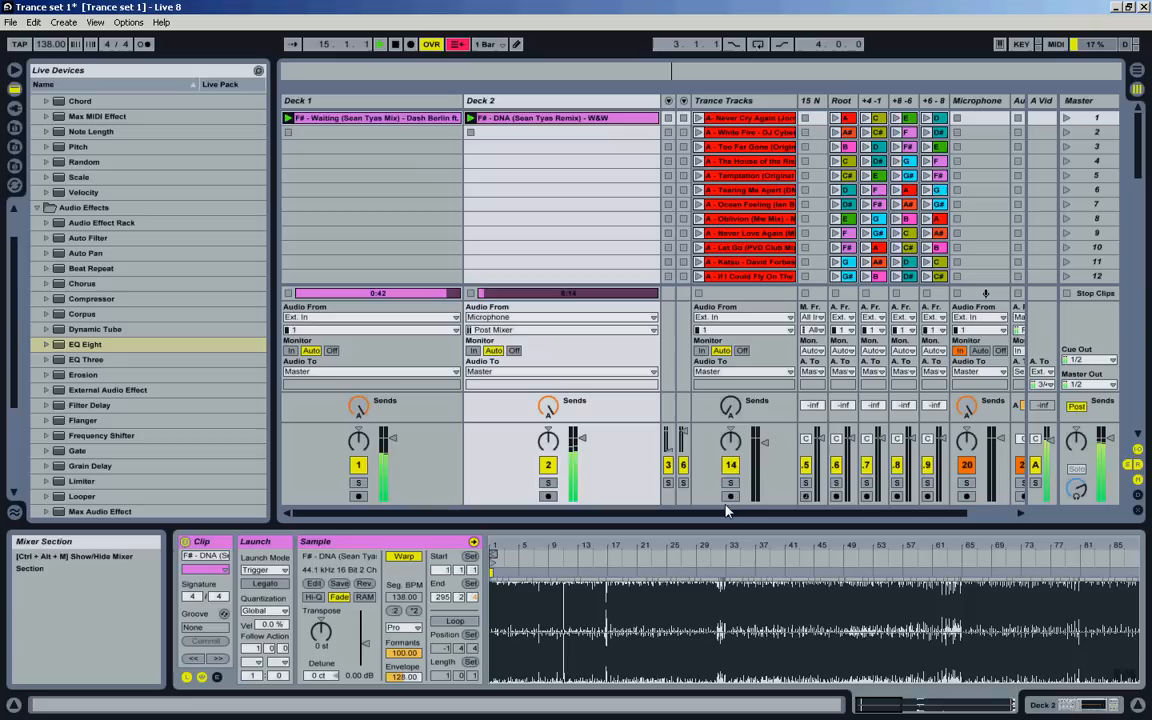
- Let Waiting count down to its final second on Deck 1 while DNA plays
{"action": "left_click", "coordinate": [1033, 101]}
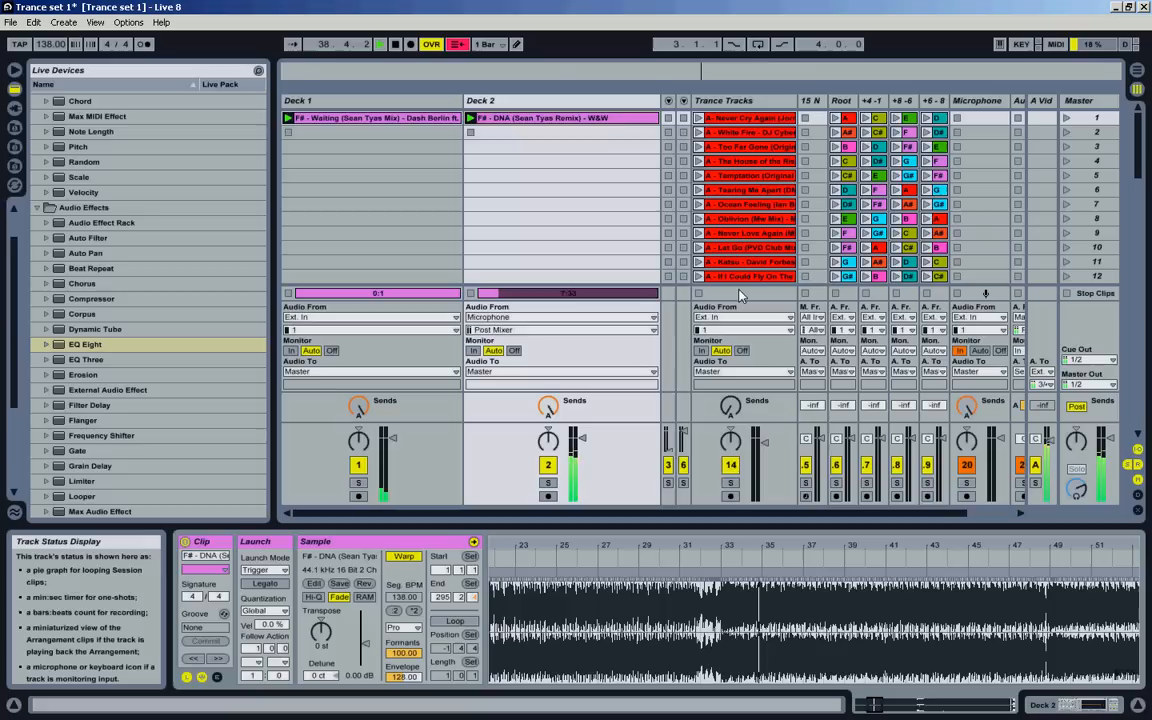
- Stop playback once Waiting runs out, leaving DNA as the active clip
{"action": "left_click", "coordinate": [379, 43]}
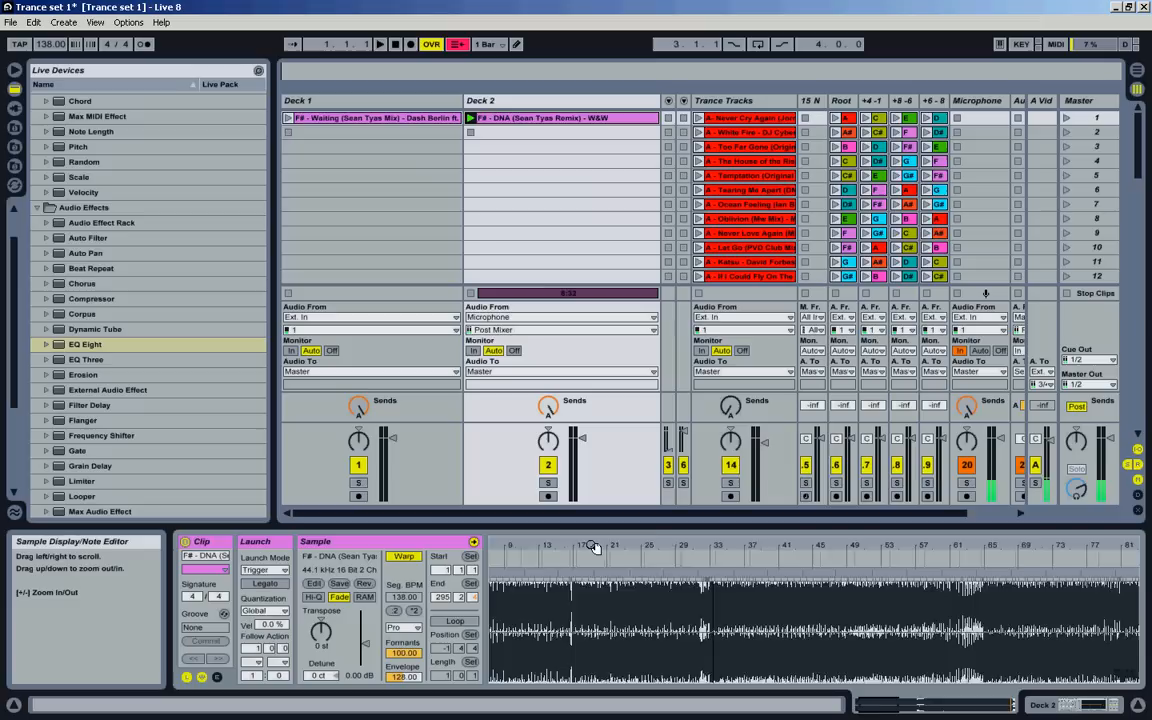
{"action": "left_click", "coordinate": [394, 44]}
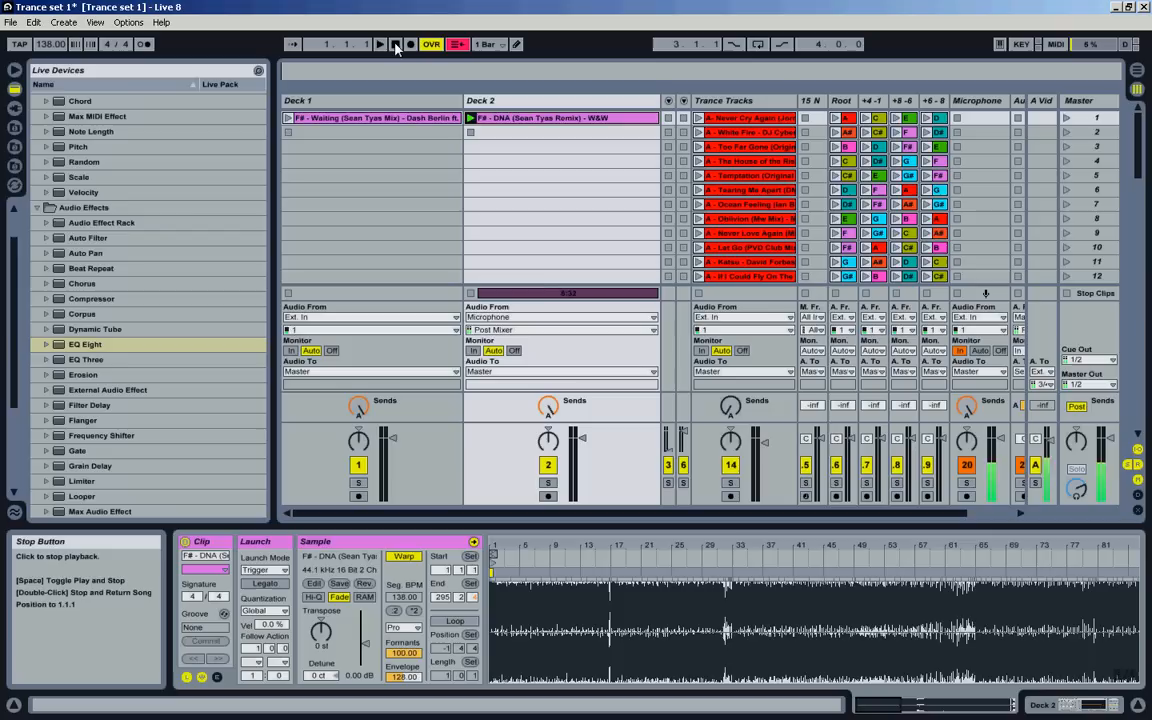